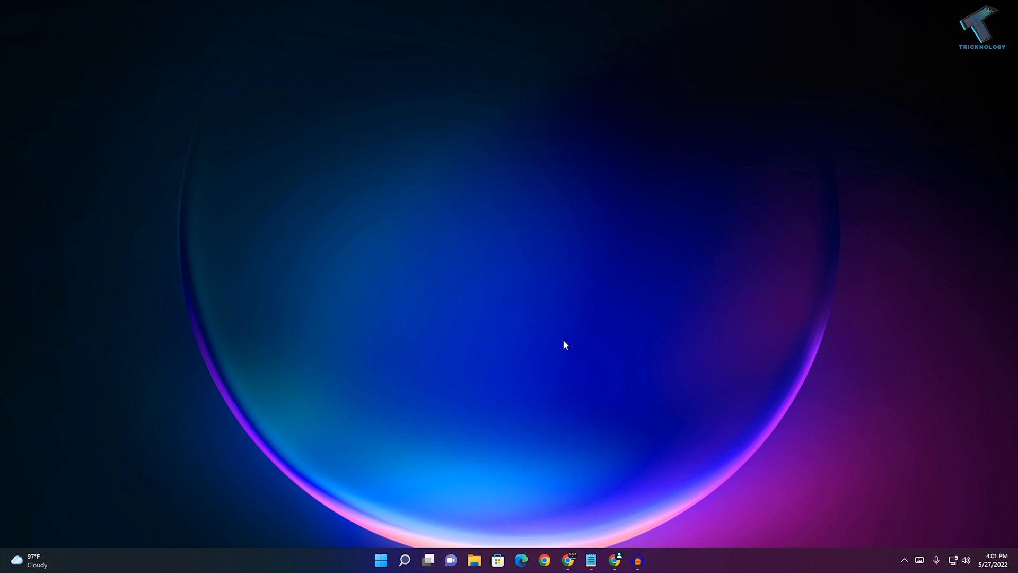
{"action": "mouse_move", "coordinate": [582, 450]}
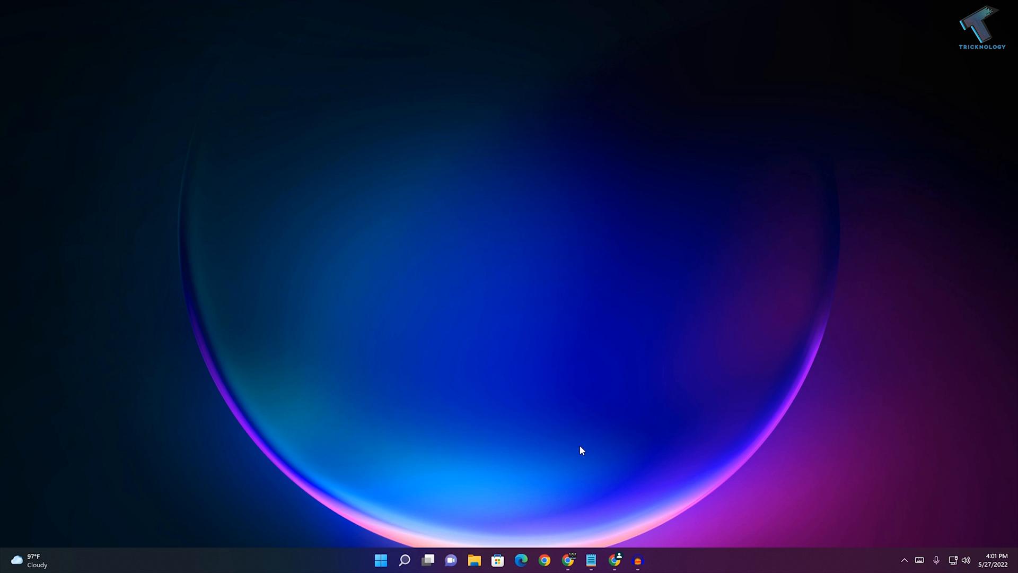
{"action": "mouse_move", "coordinate": [515, 448]}
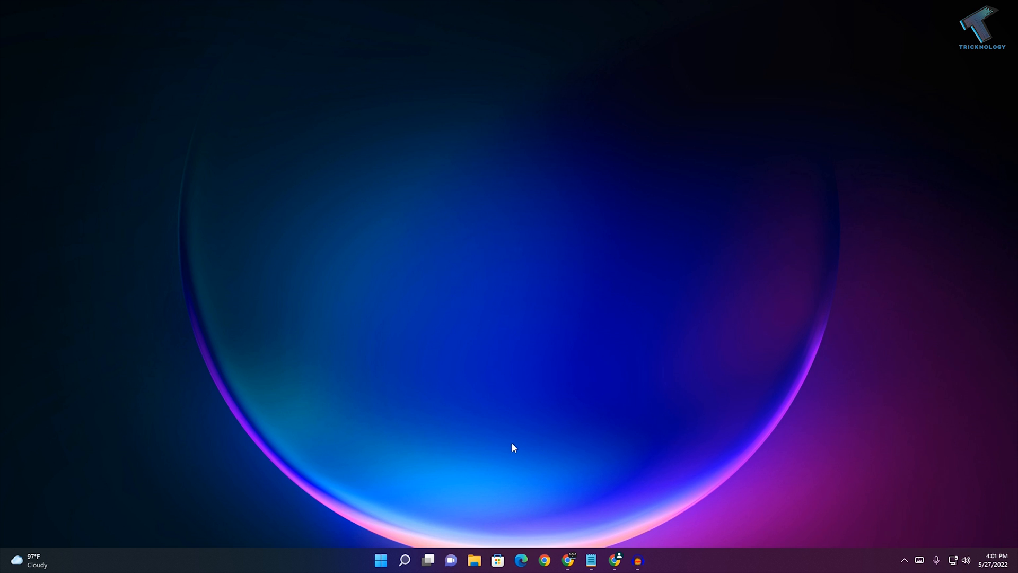
- Search for "control Panel" from Start to launch the Control Panel app
{"action": "left_click", "coordinate": [381, 560]}
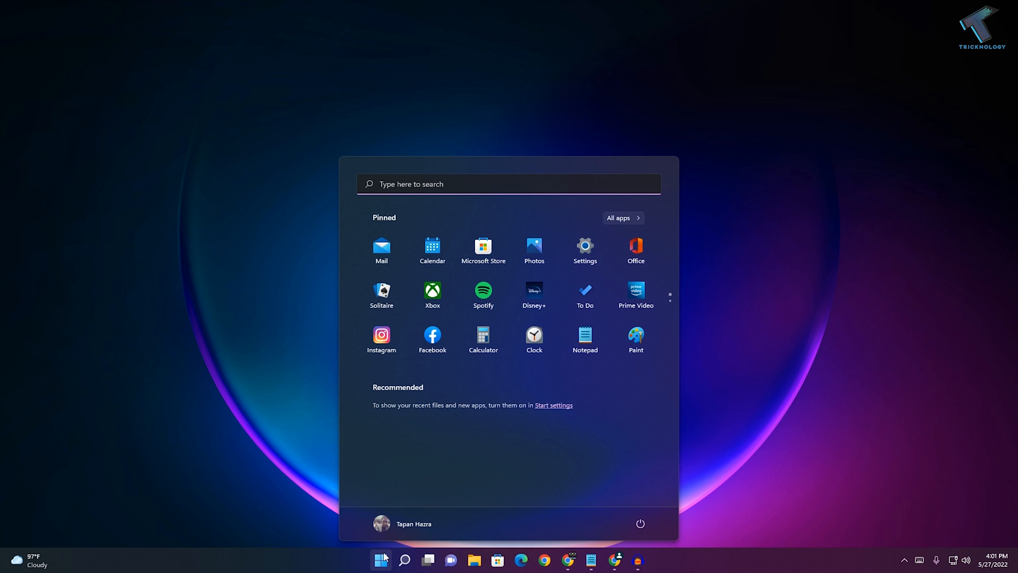
{"action": "type", "text": "control Panel"}
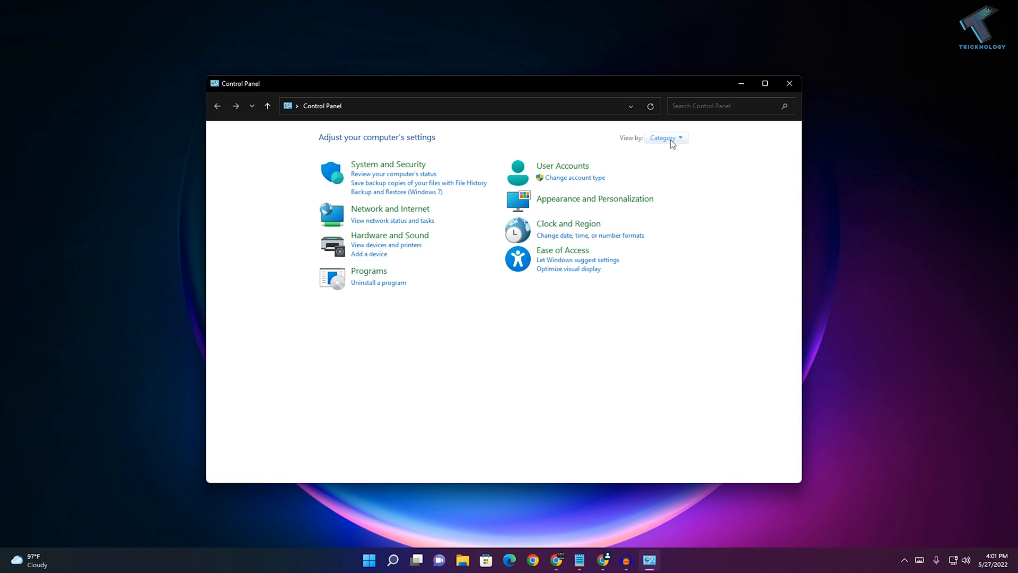
{"action": "mouse_move", "coordinate": [369, 286]}
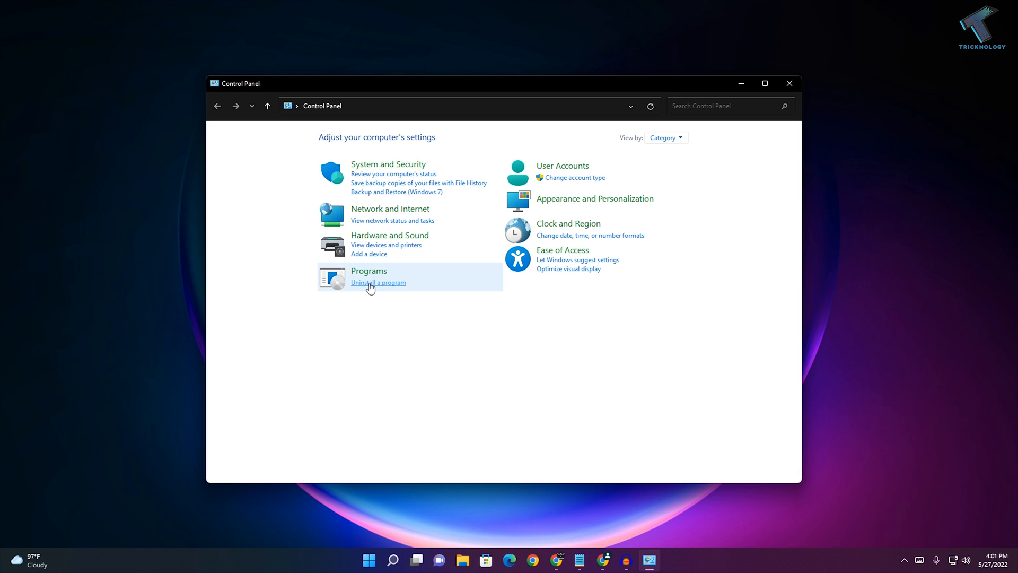
{"action": "mouse_move", "coordinate": [384, 288]}
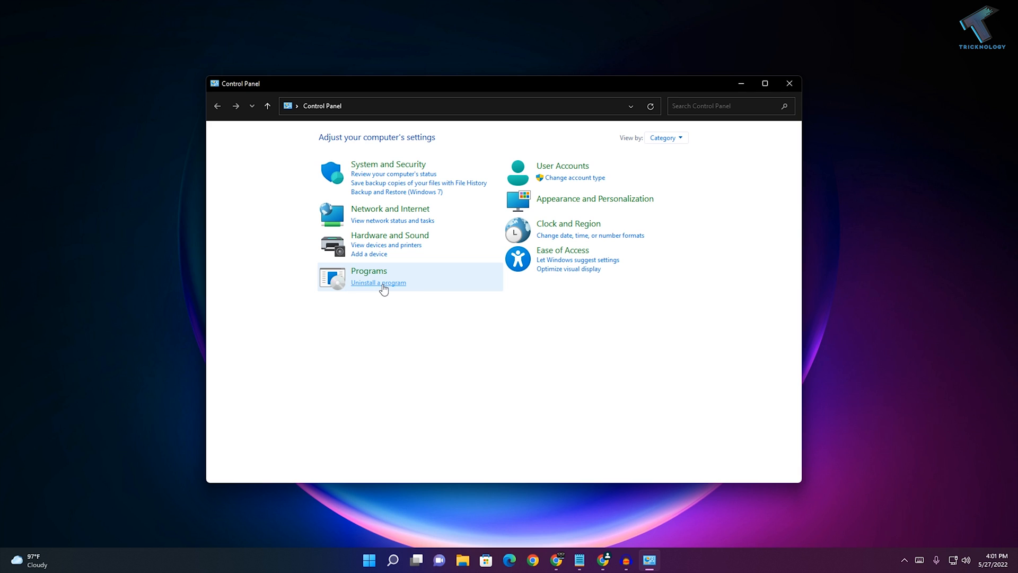
- List installed programs and select Microsoft Visual C++ 2015-2019 Redistributable (x64)
{"action": "left_click", "coordinate": [378, 283]}
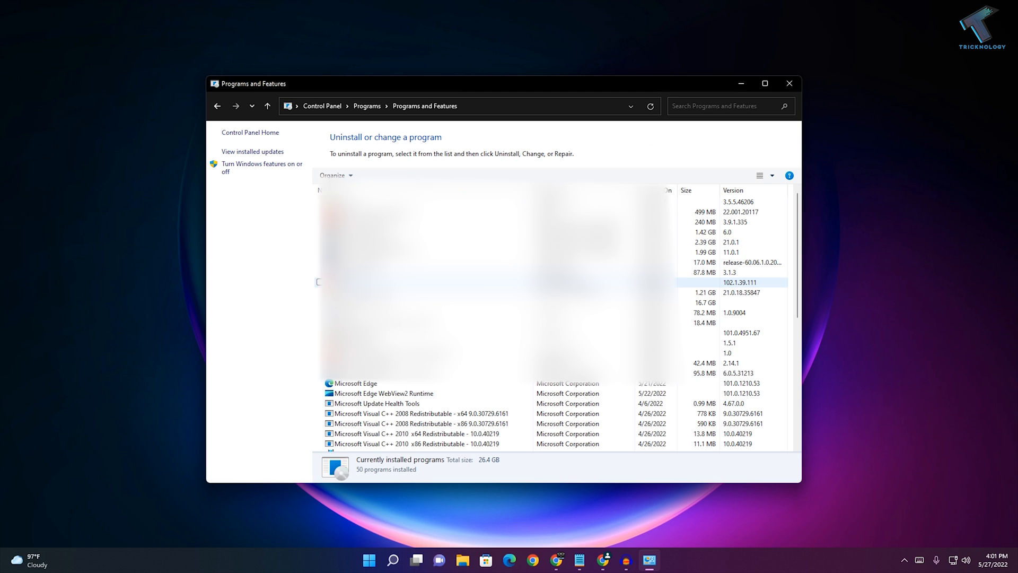
{"action": "scroll", "scroll_direction": "down", "scroll_amount": 3}
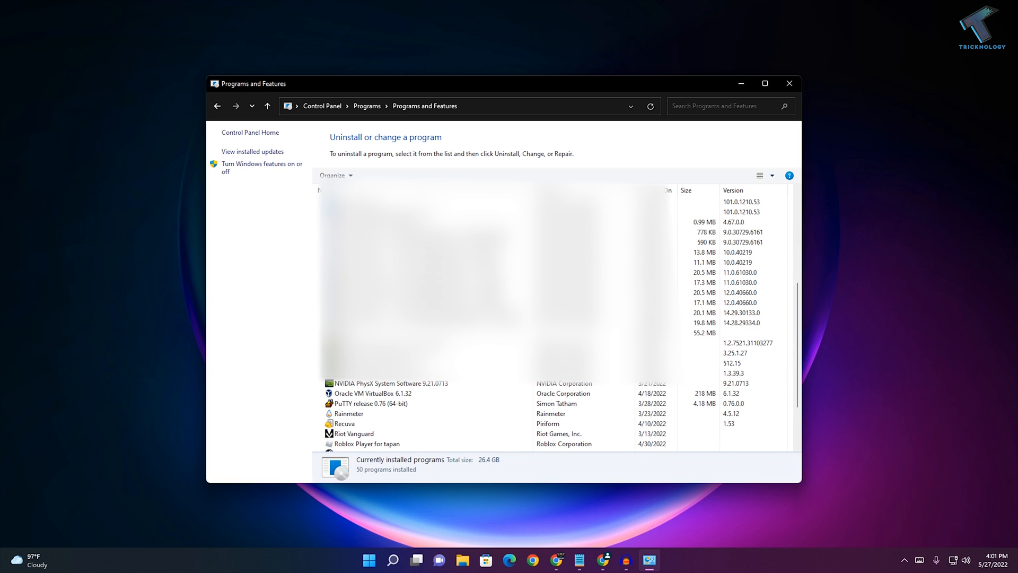
{"action": "left_click", "coordinate": [437, 312]}
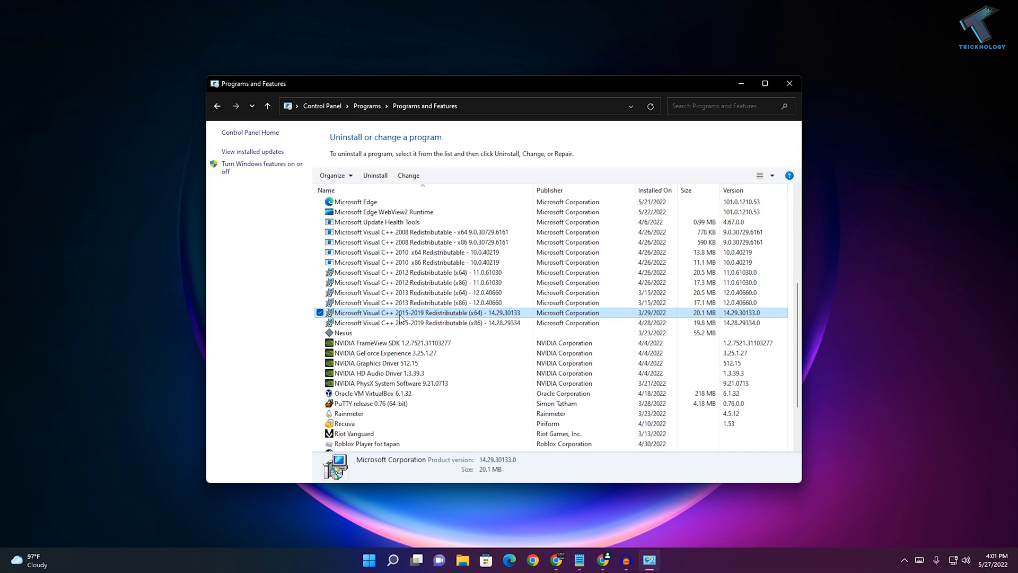
{"action": "left_click", "coordinate": [416, 323]}
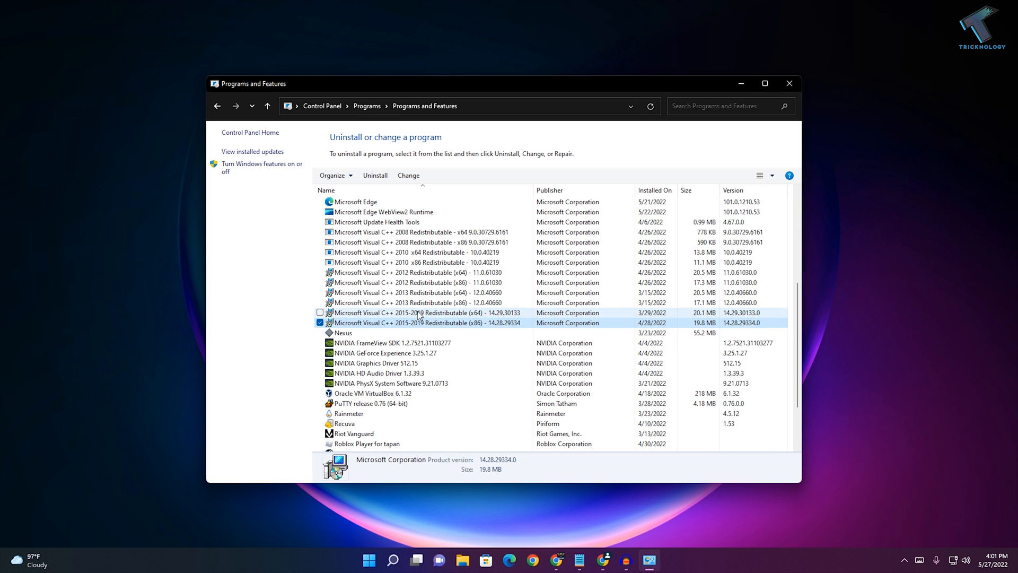
{"action": "left_click", "coordinate": [418, 312]}
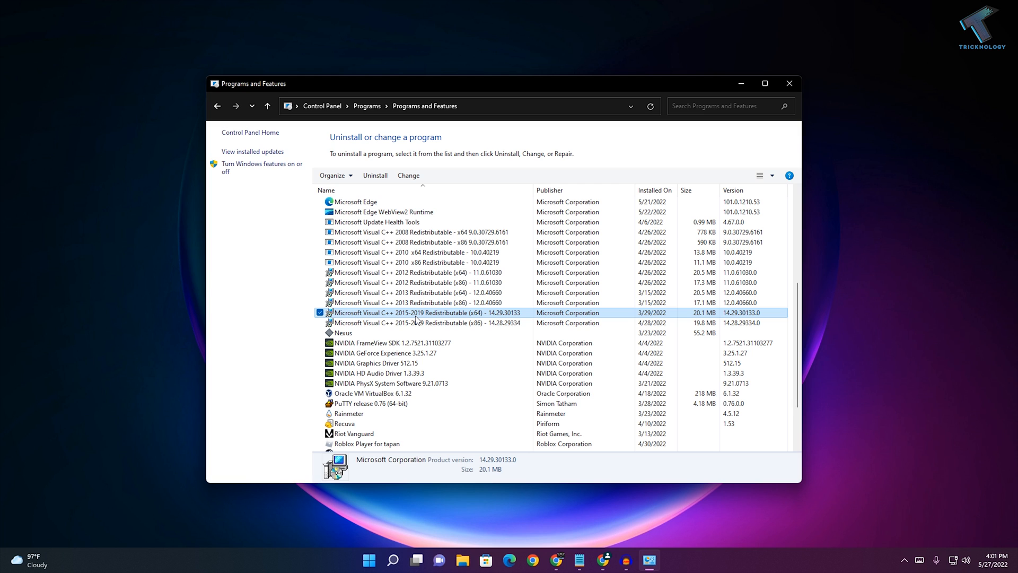
- Uninstall the x64 redistributable, confirming removal in the setup dialog
{"action": "left_click", "coordinate": [789, 83]}
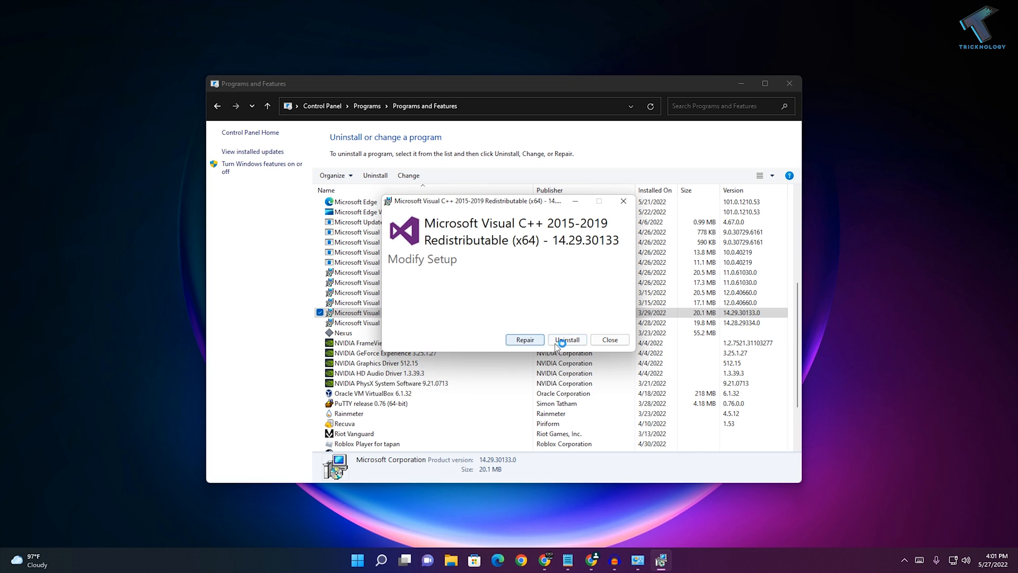
{"action": "left_click", "coordinate": [567, 339]}
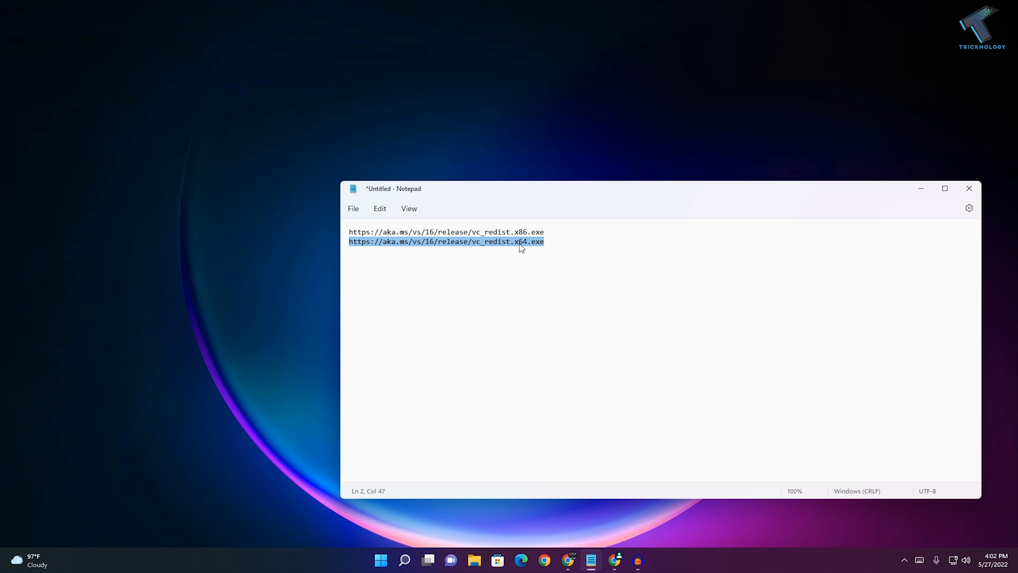
{"action": "mouse_move", "coordinate": [530, 244]}
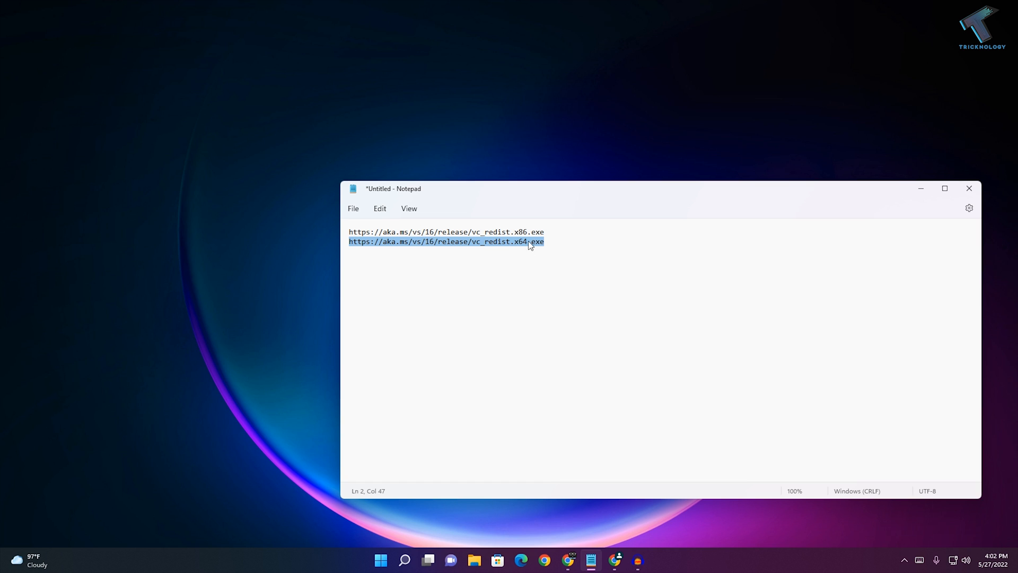
{"action": "mouse_move", "coordinate": [517, 243]}
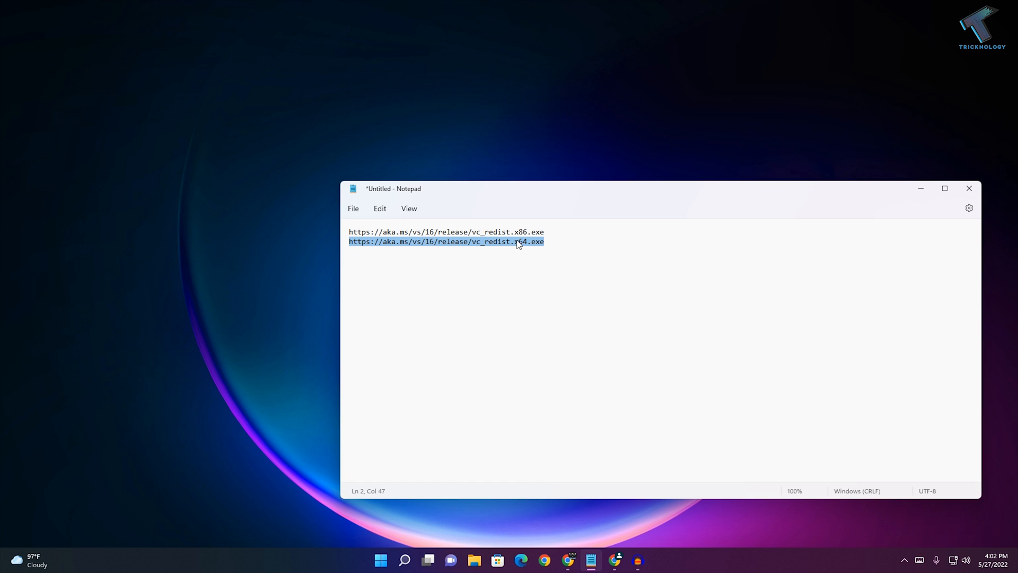
{"action": "mouse_move", "coordinate": [929, 193]}
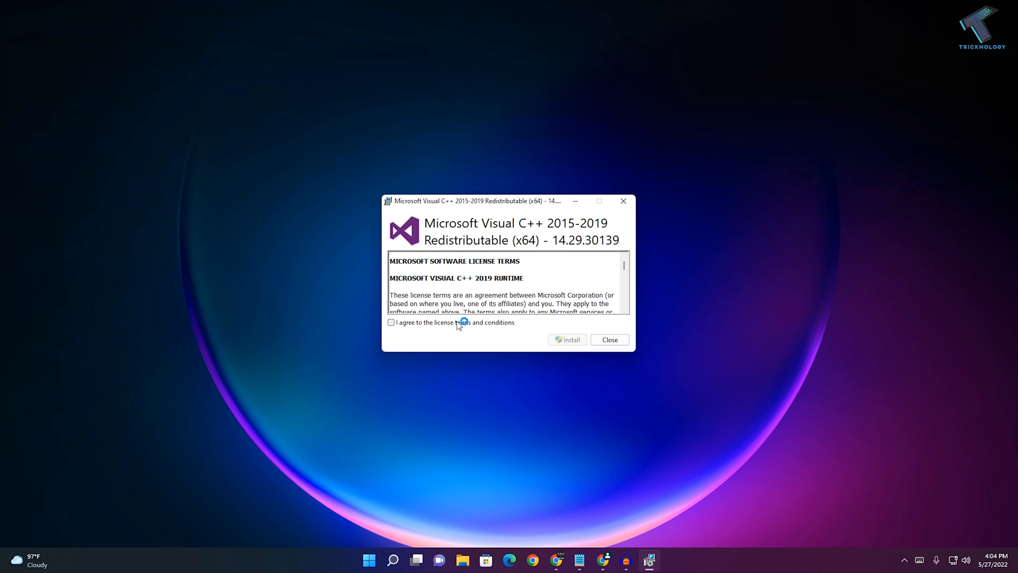
{"action": "left_click", "coordinate": [390, 323]}
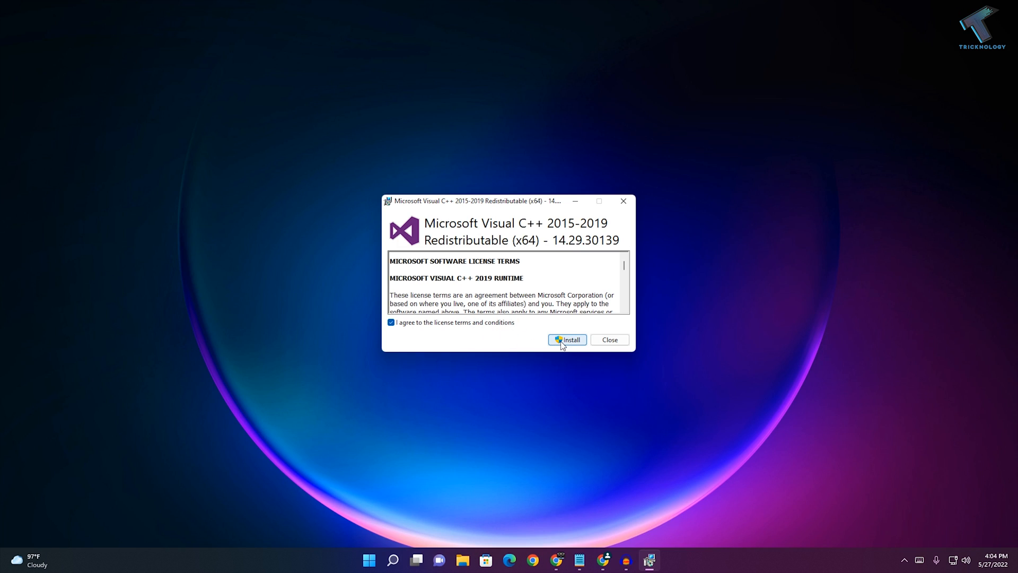
{"action": "left_click", "coordinate": [567, 340]}
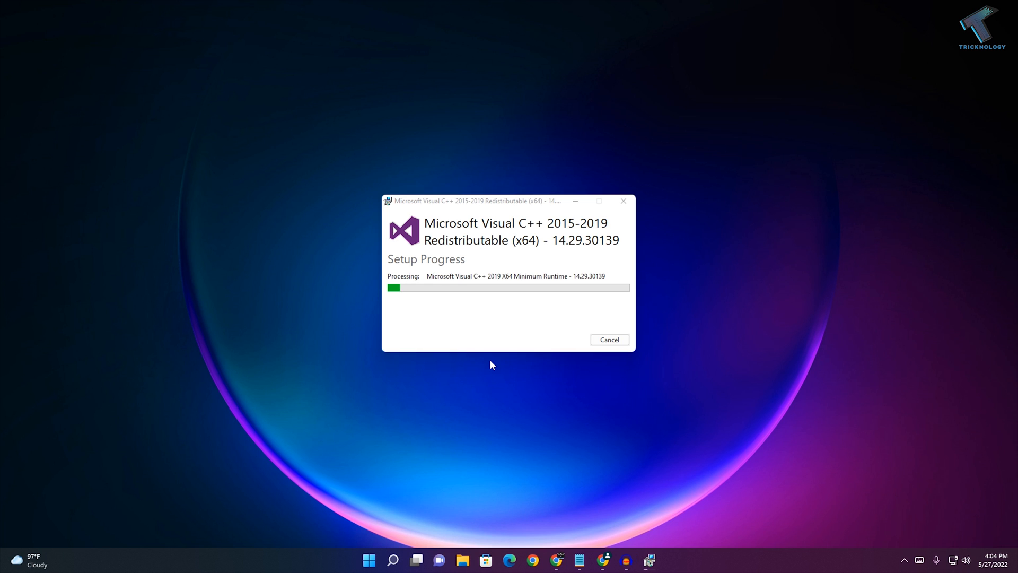